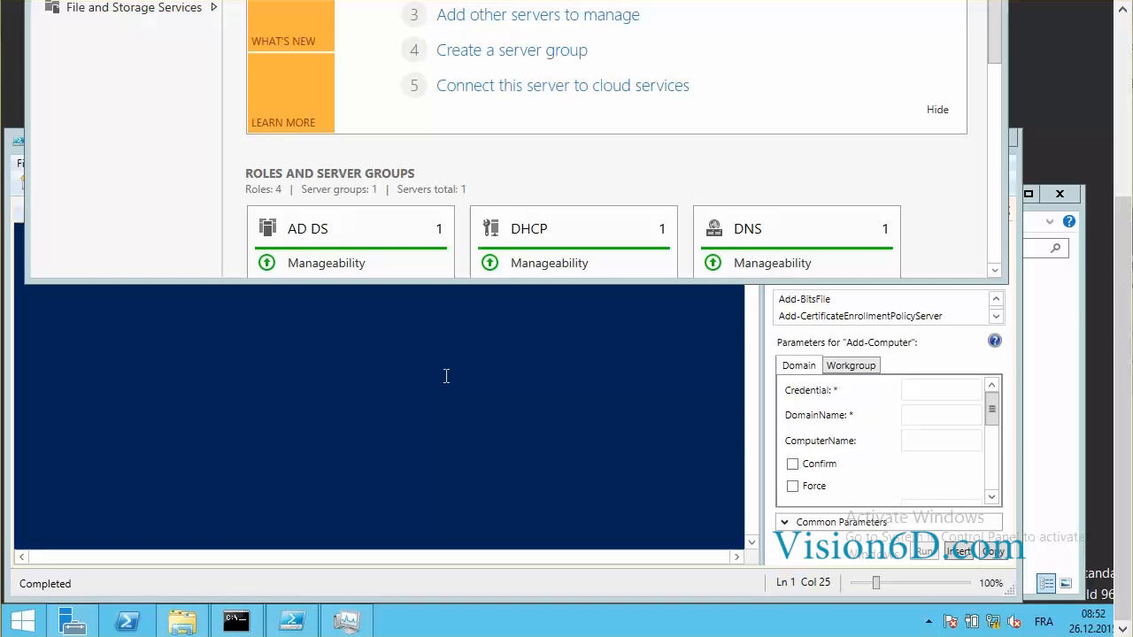
mouse_move(222, 558)
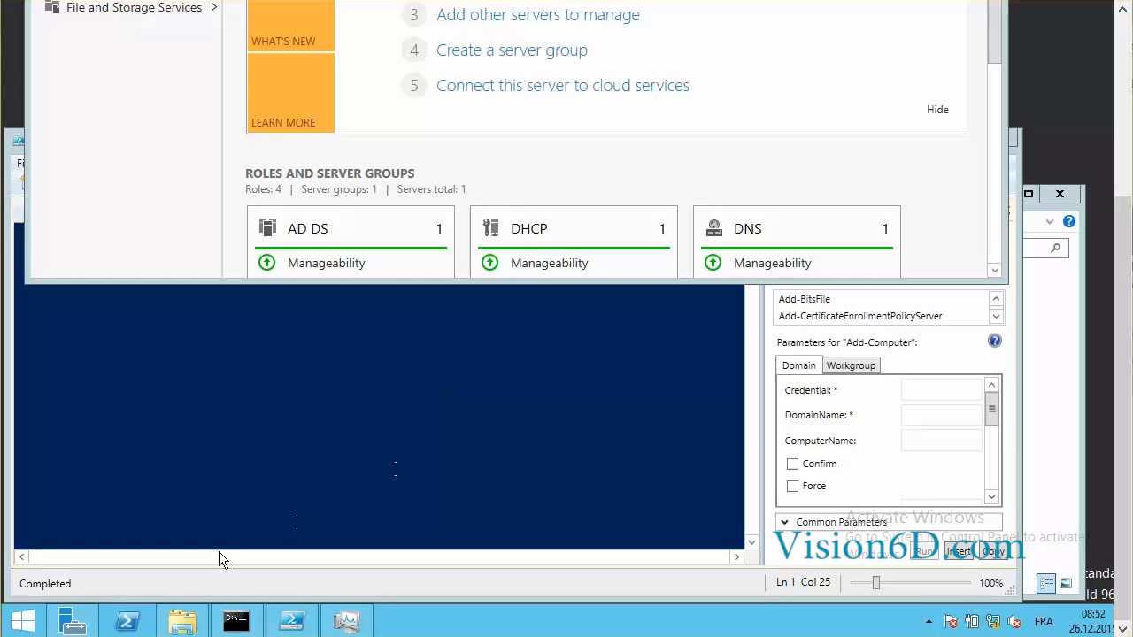
Open a new Windows PowerShell console from the taskbar icon's jump list.
right_click(127, 620)
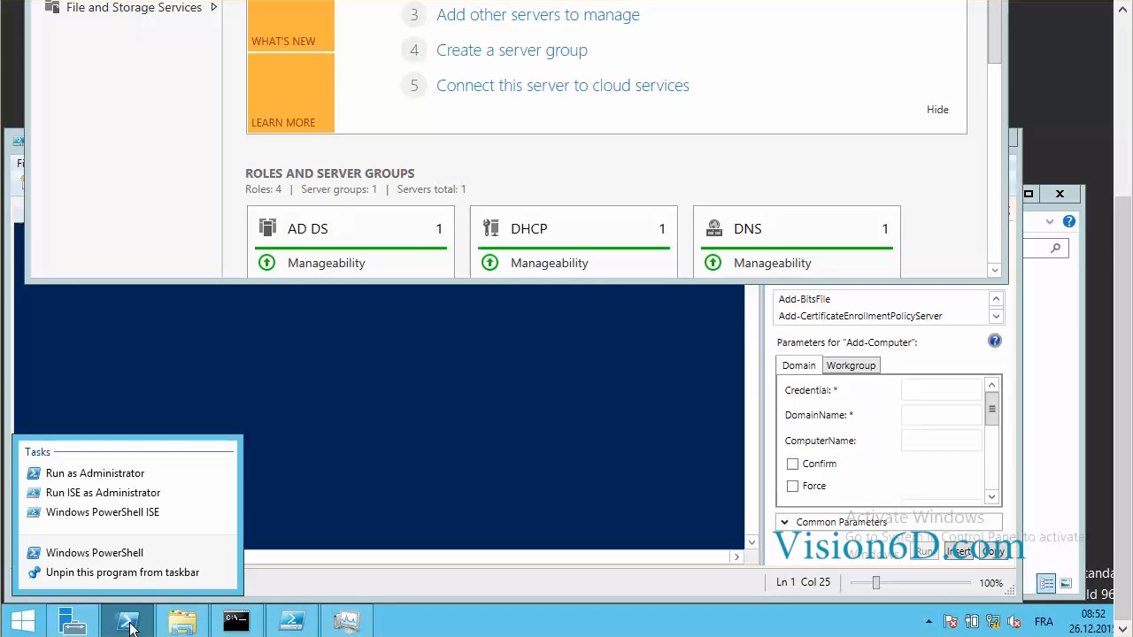
mouse_move(95, 553)
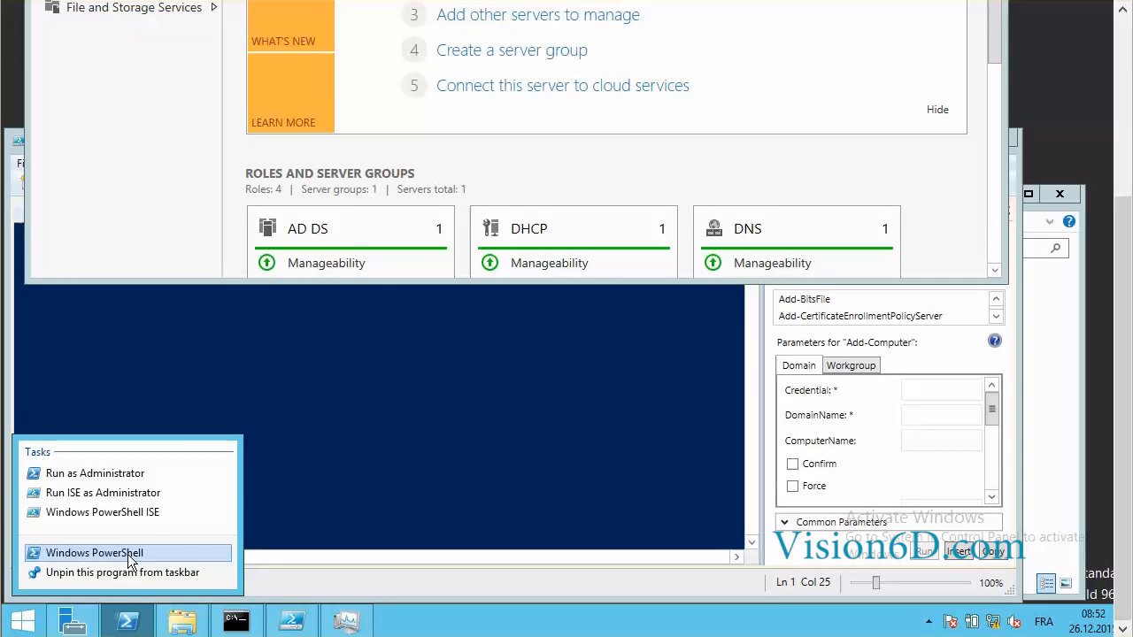
click(94, 553)
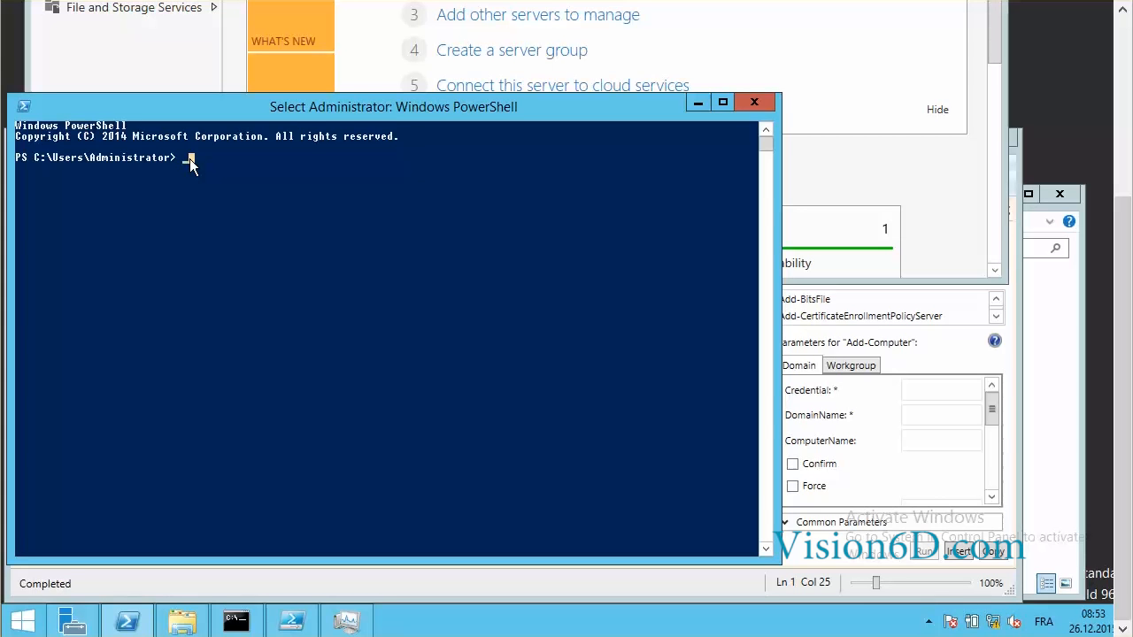
Run djoin /provision for machine nano1 in Formation.local, saving to blob.txt.
text(d)
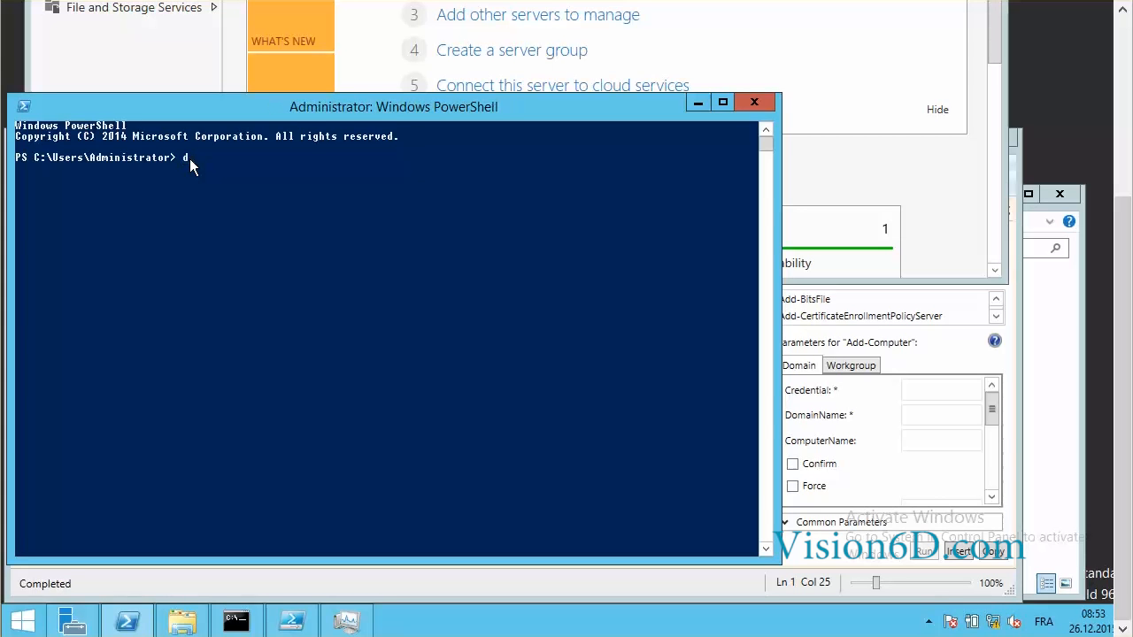
text(join /)
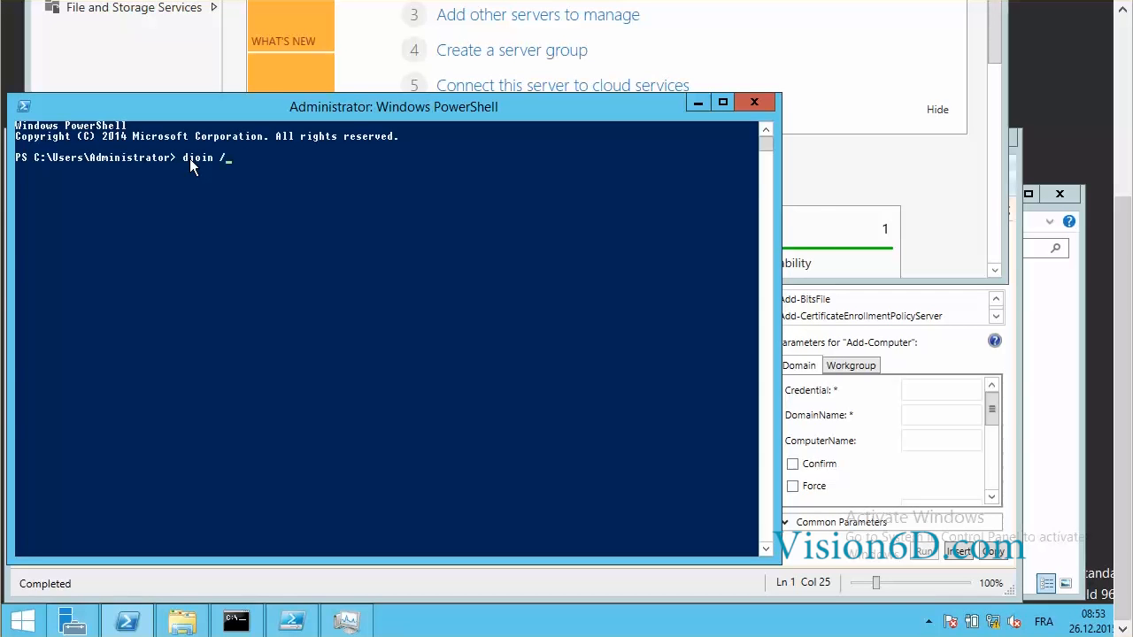
text(provisio)
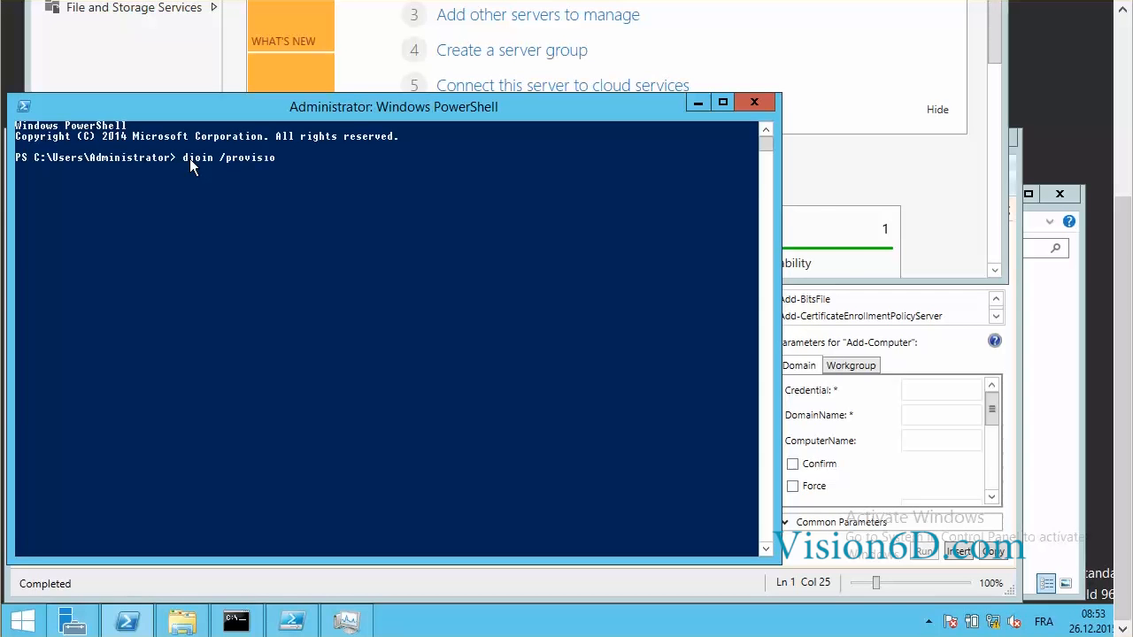
text(n /domain Fo)
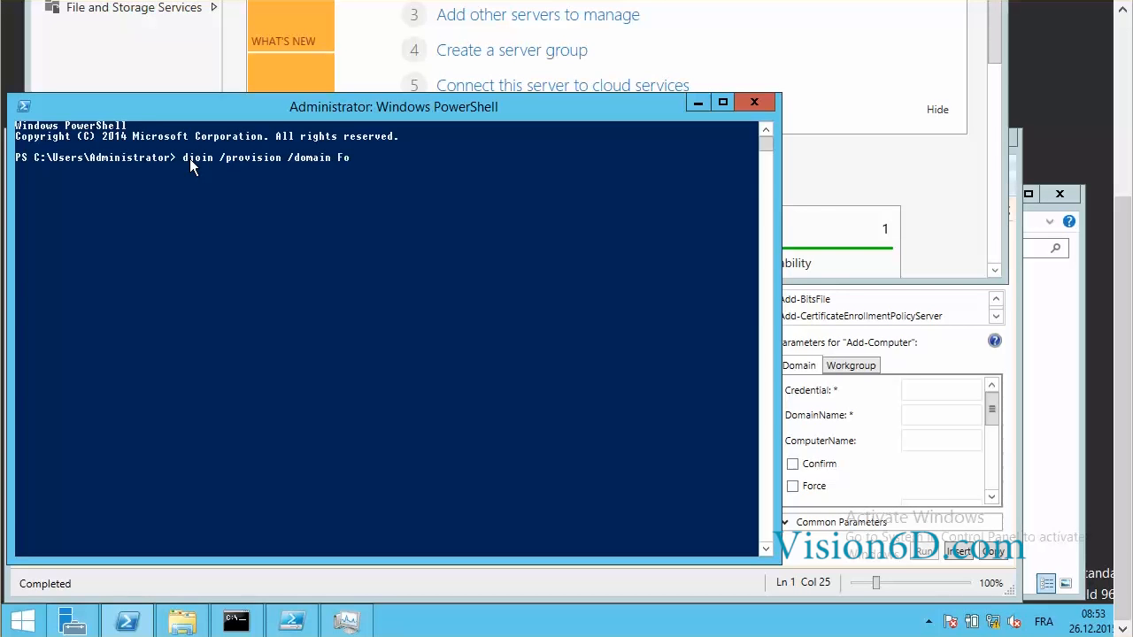
text(rmation.local /machine nano1)
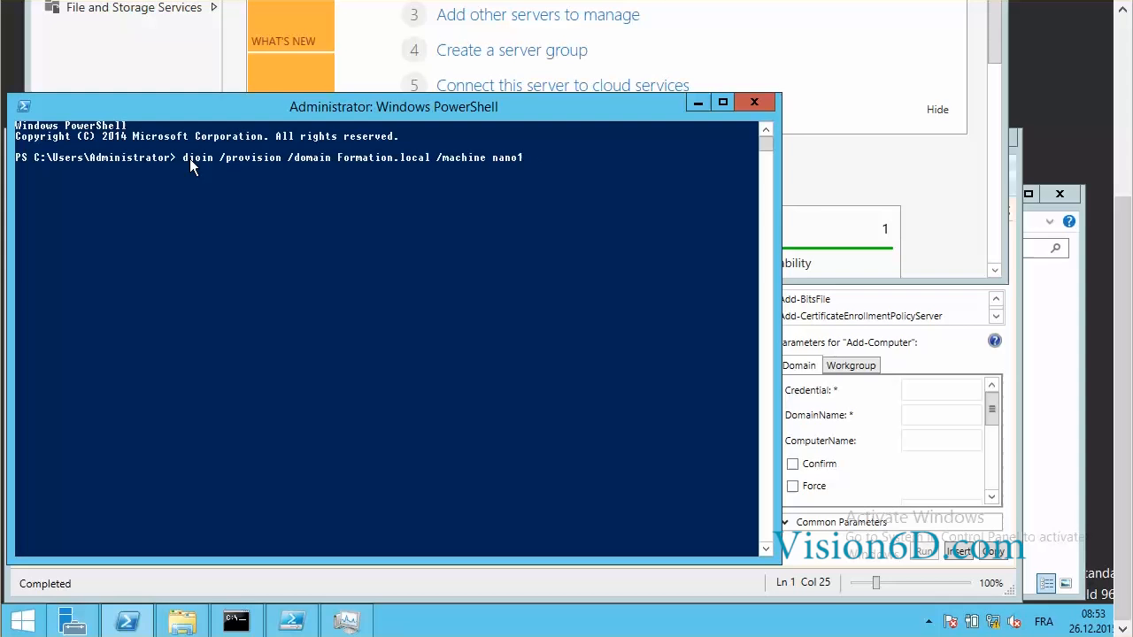
text(/save)
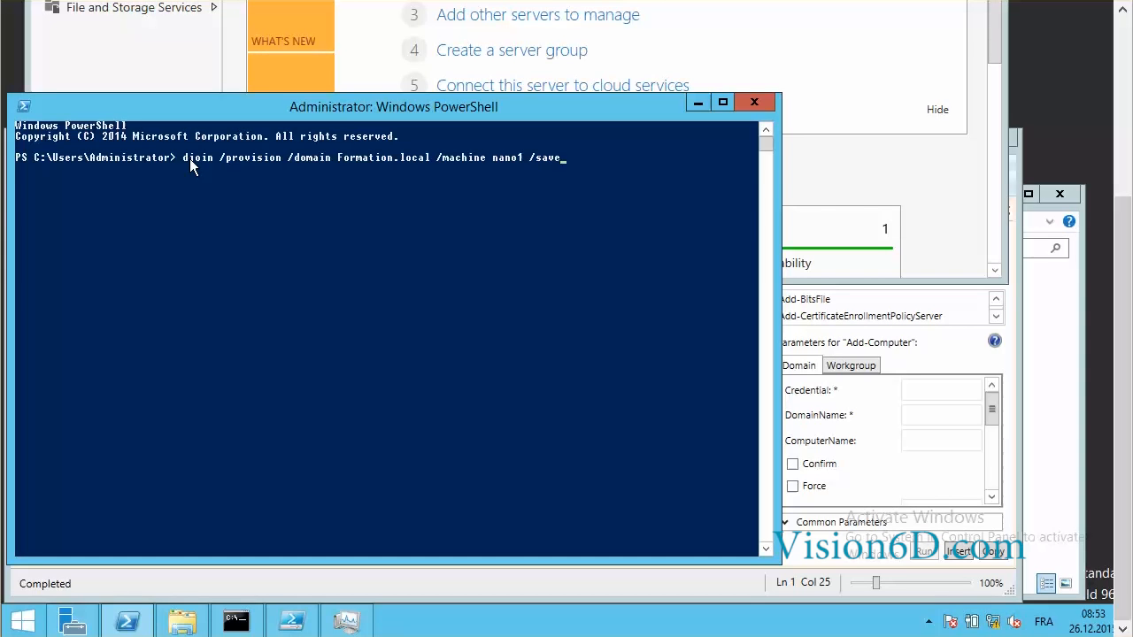
text(file)
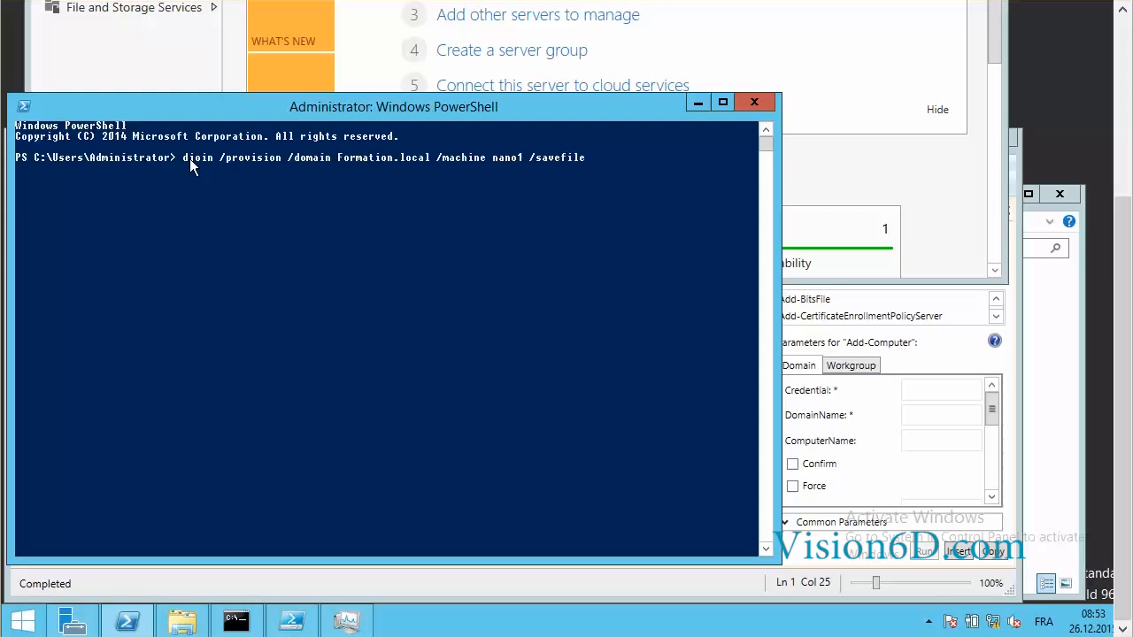
text(blob.)
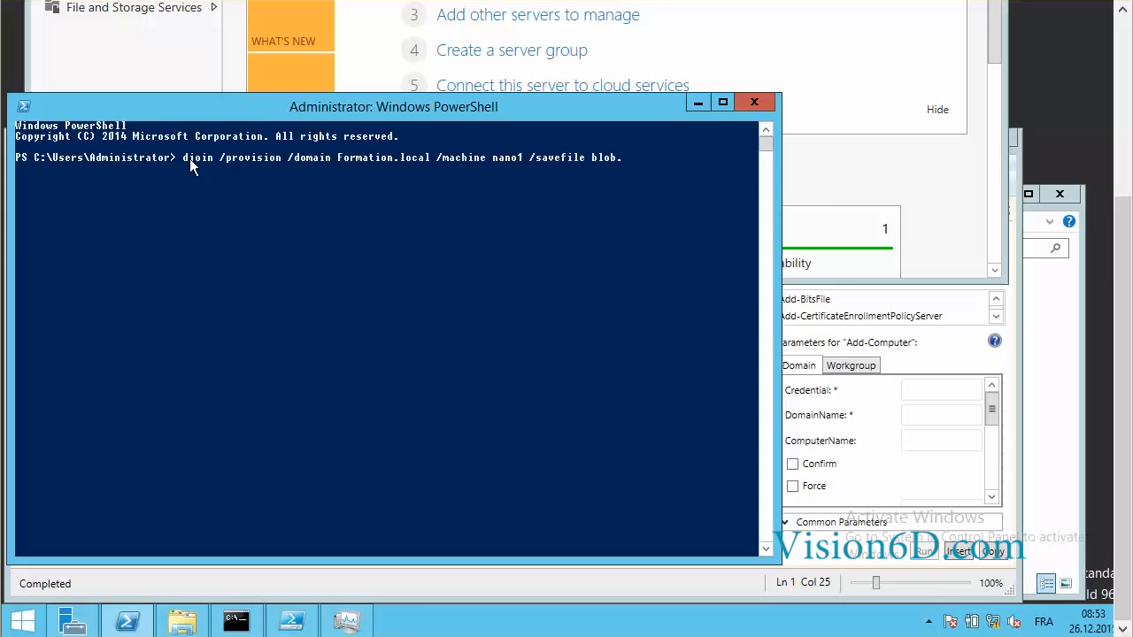
text(txt)
text(dir)
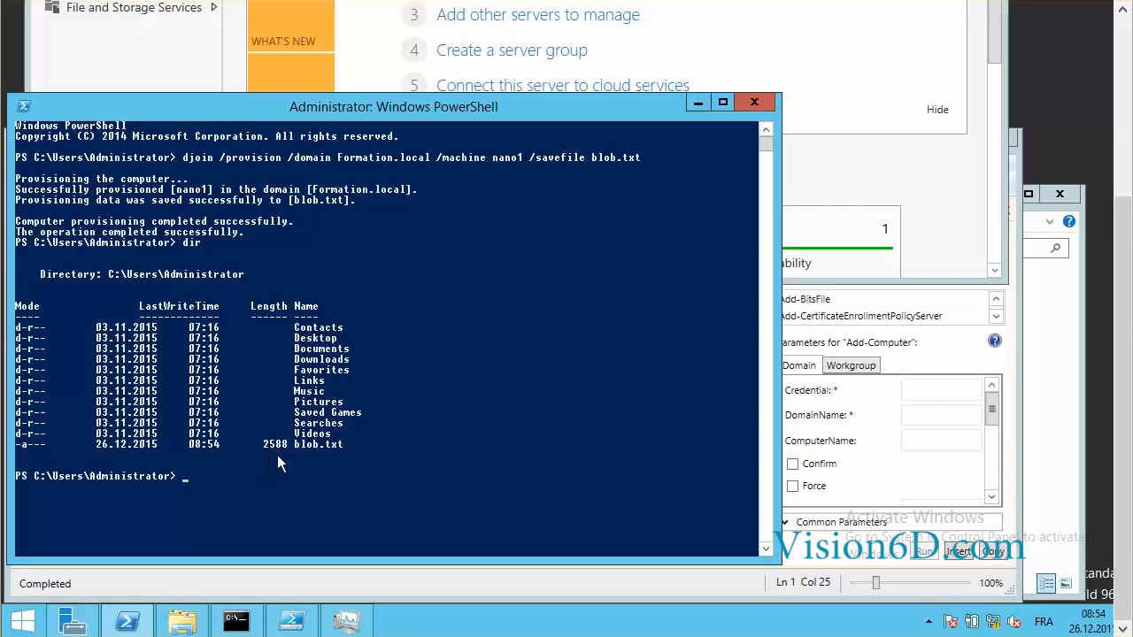
mouse_move(348, 458)
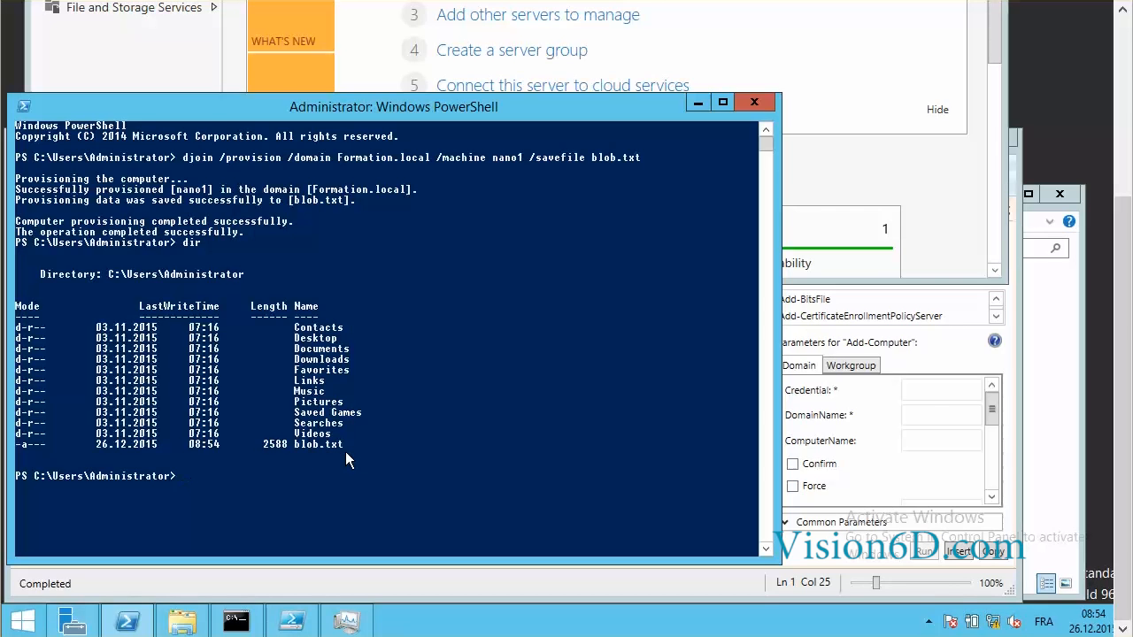
mouse_move(344, 463)
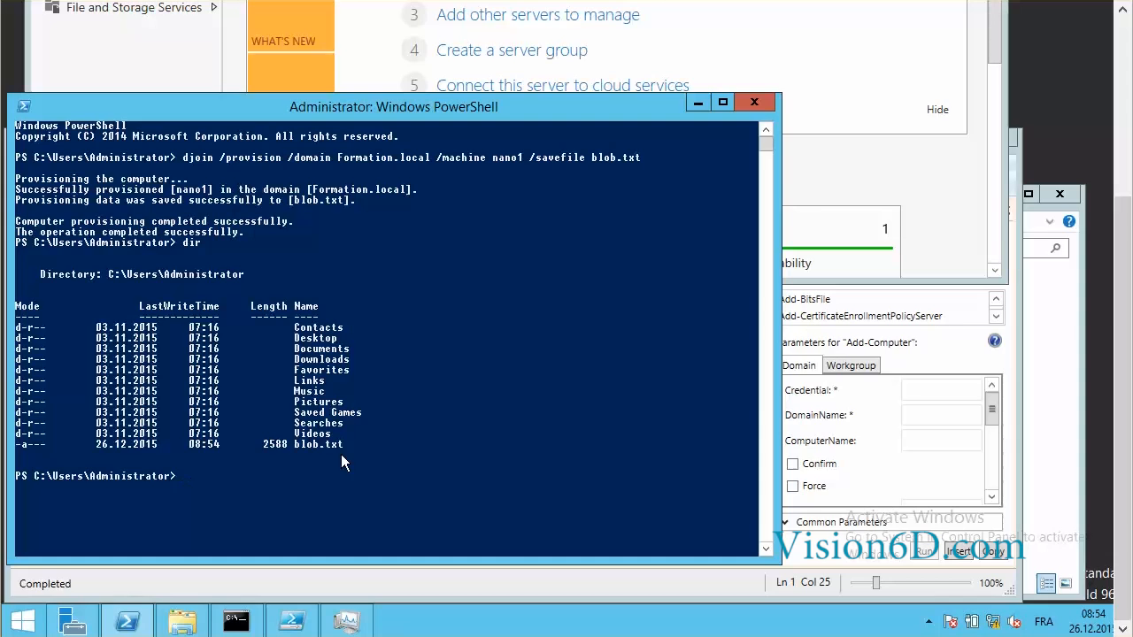
mouse_move(360, 123)
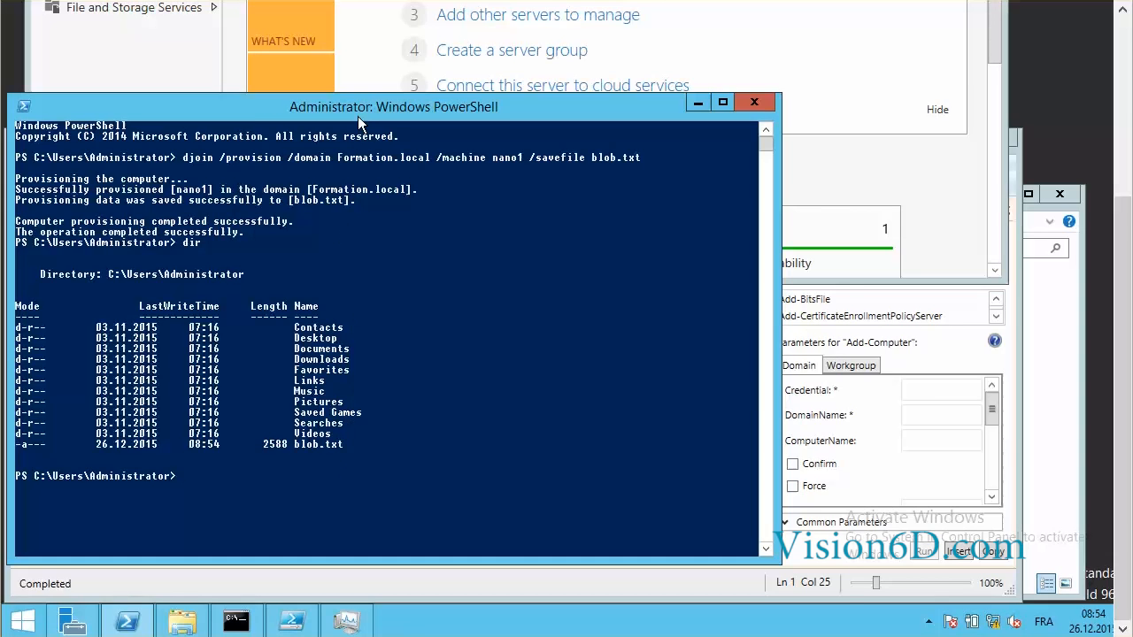
mouse_move(507, 518)
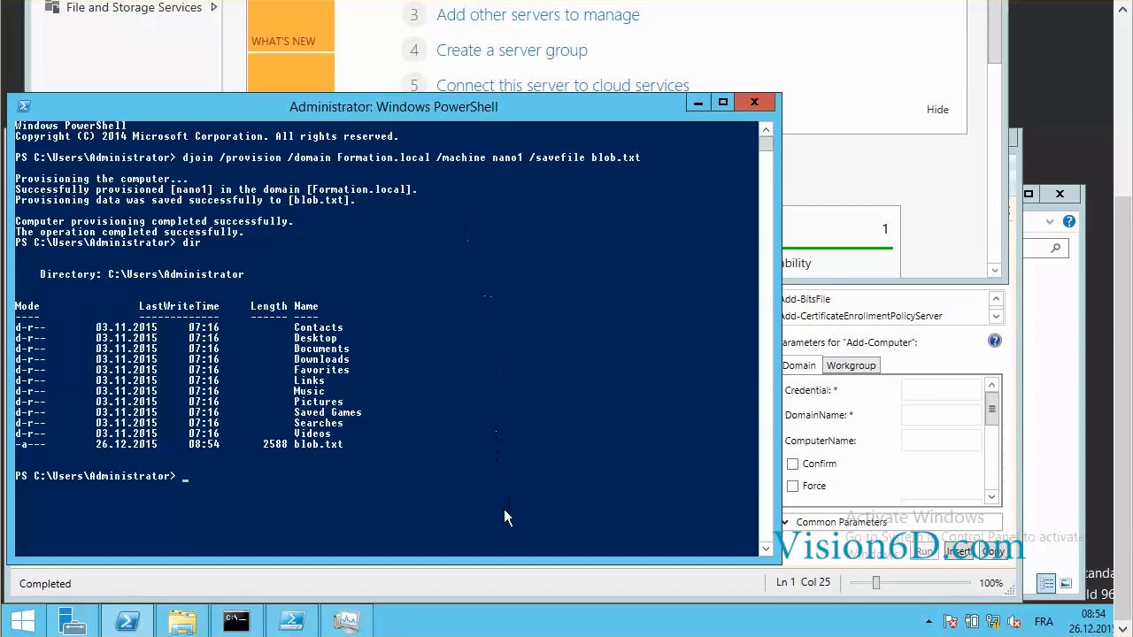
mouse_move(458, 539)
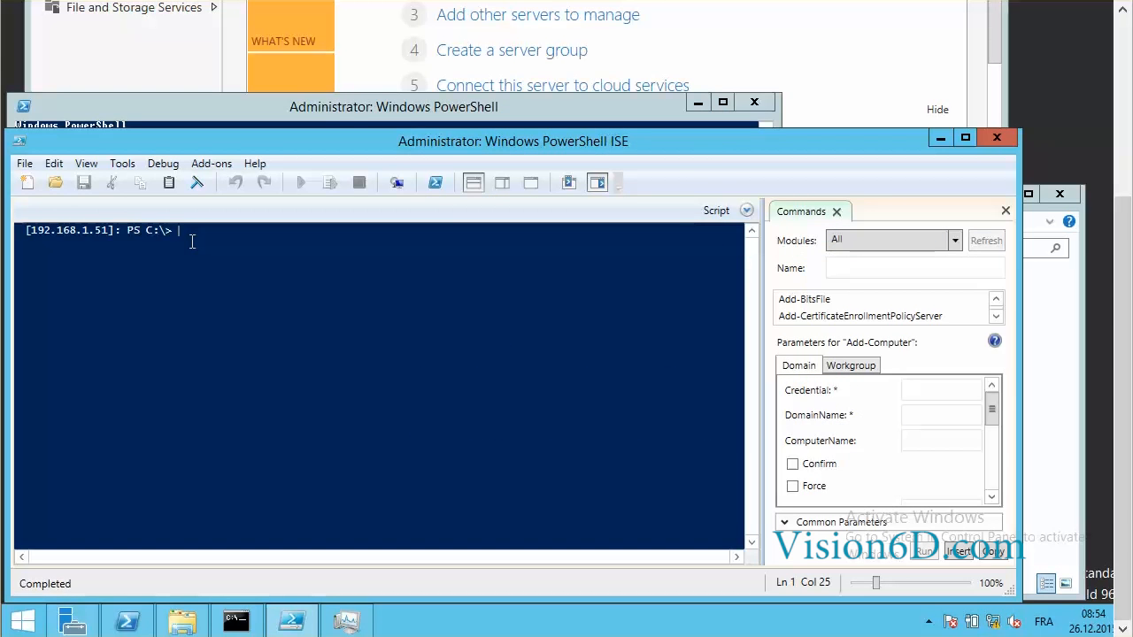
Run dir in the remote session to list 192.168.1.51's C: drive.
text(dir)
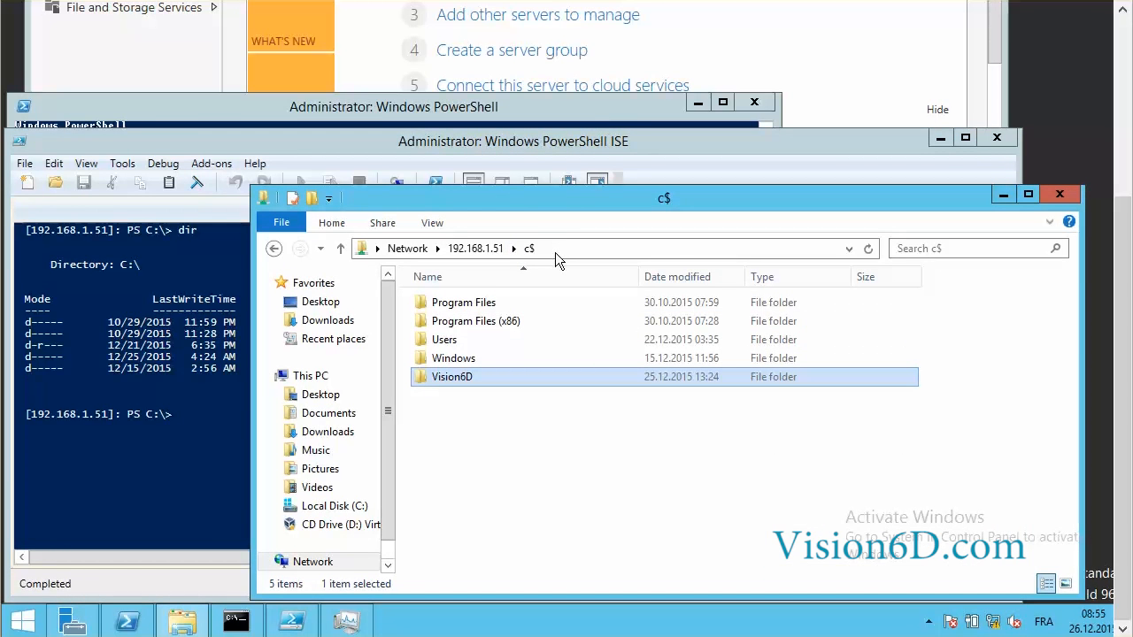
Browse the remote c$ share to Users\Administrator and select the local blob file.
click(531, 249)
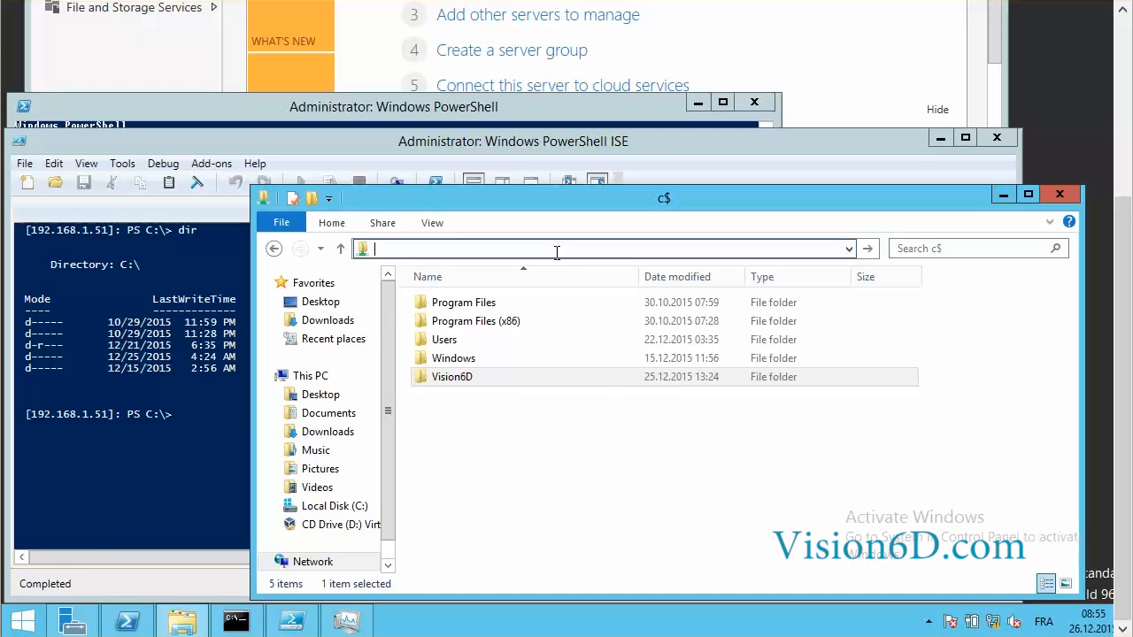
mouse_move(443, 339)
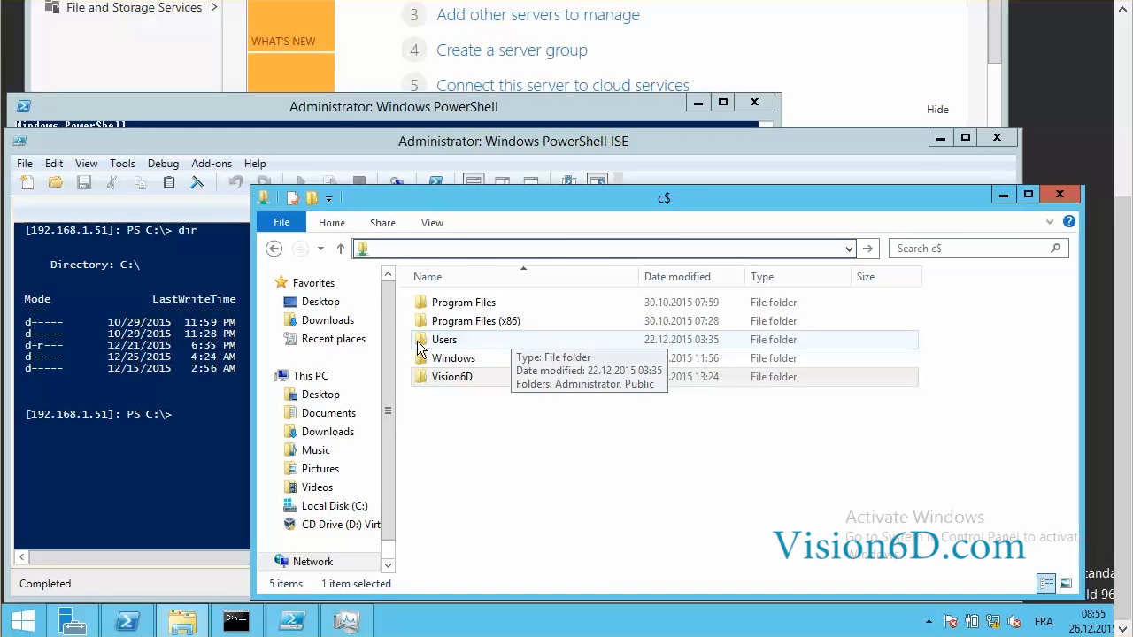
double_click(444, 338)
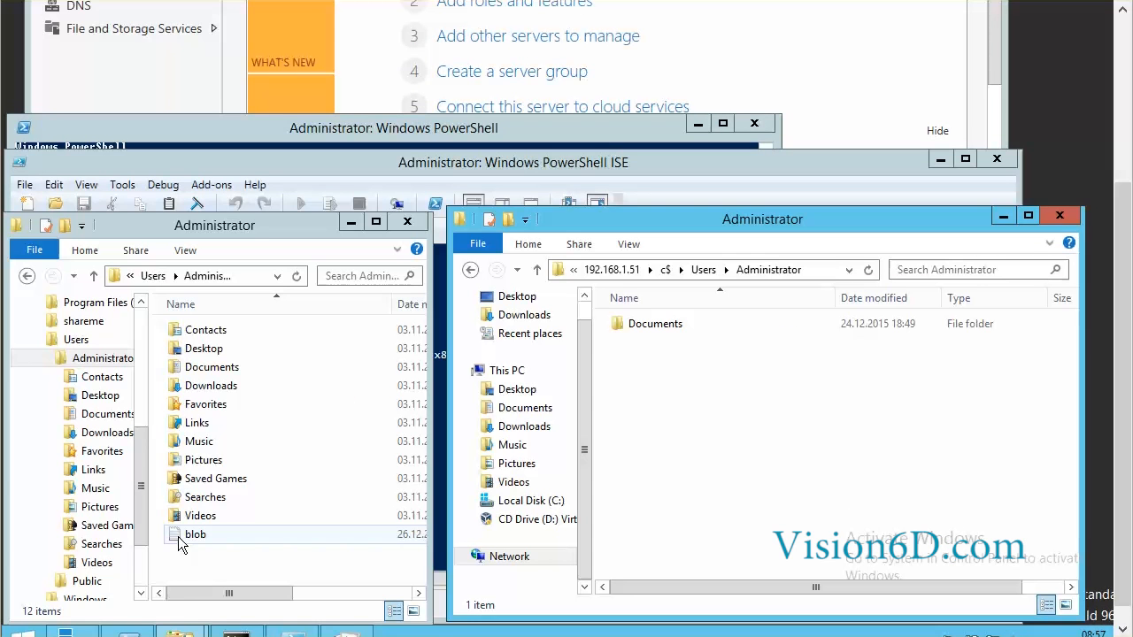
click(194, 534)
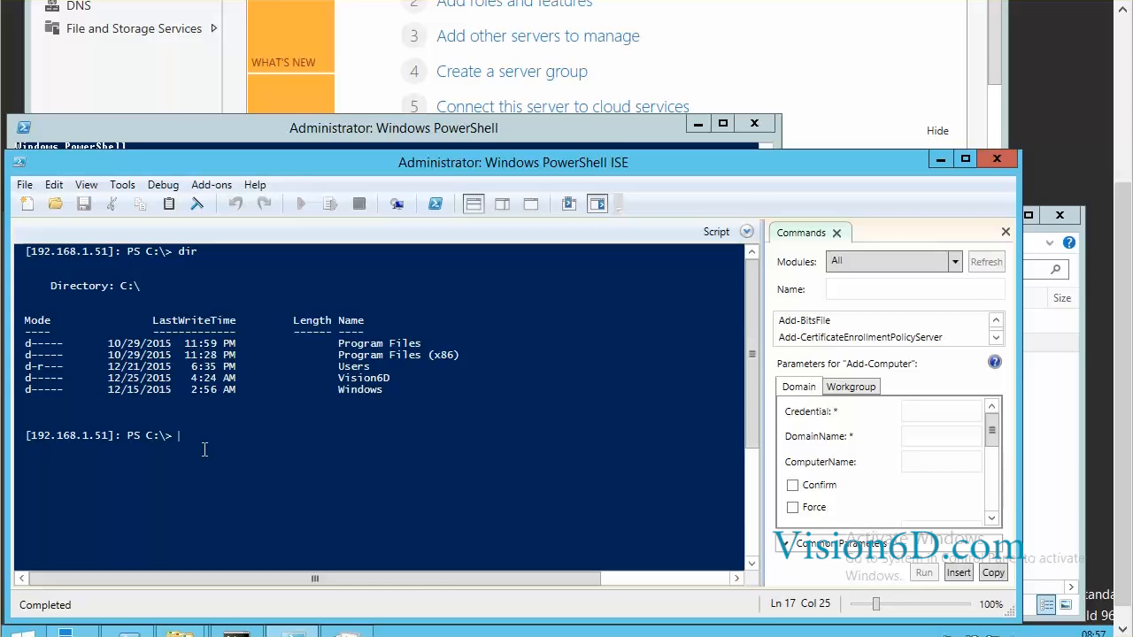
Move to \users\administrator and run djoin /requestODJ loading blob.txt on the remote server.
text(c)
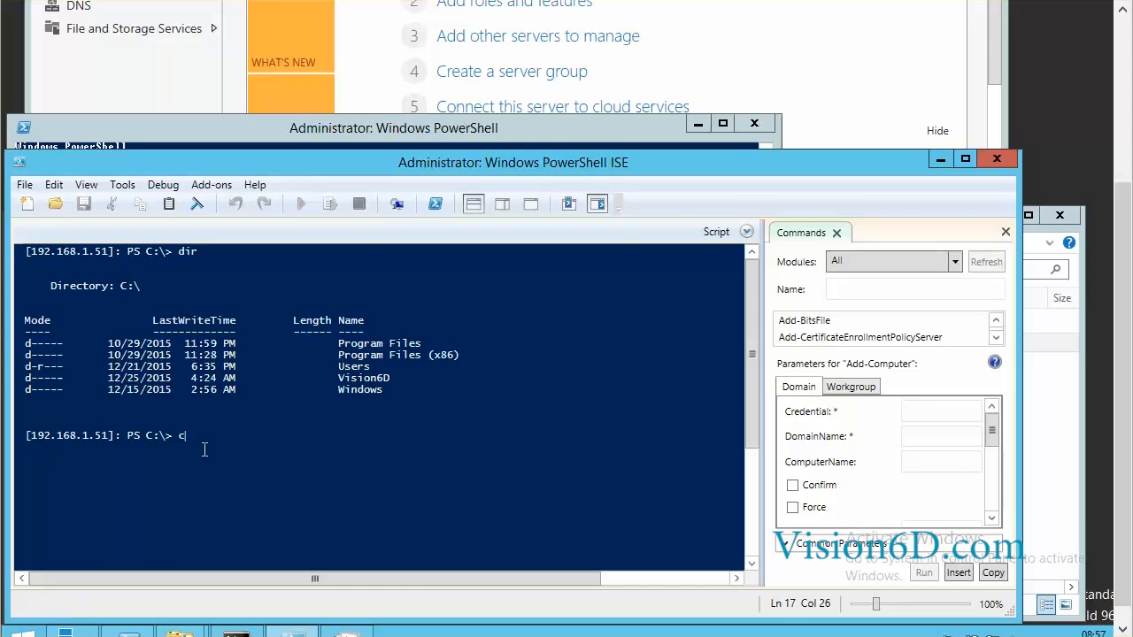
text(d \users)
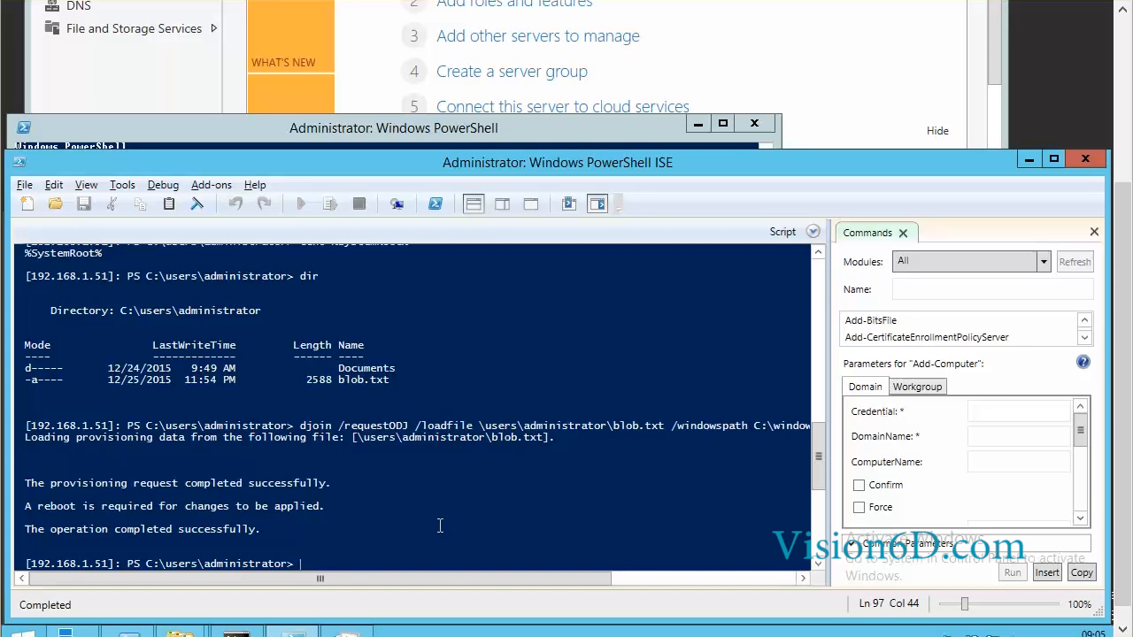
text(shutdown /r /t 5)
text(dir)
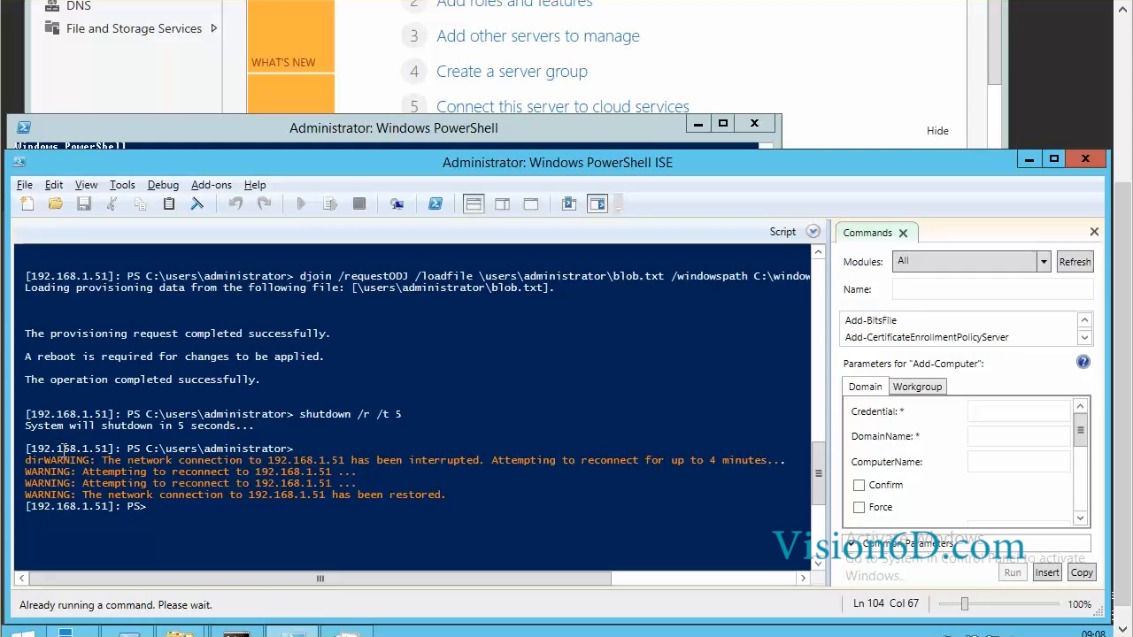
mouse_move(413, 472)
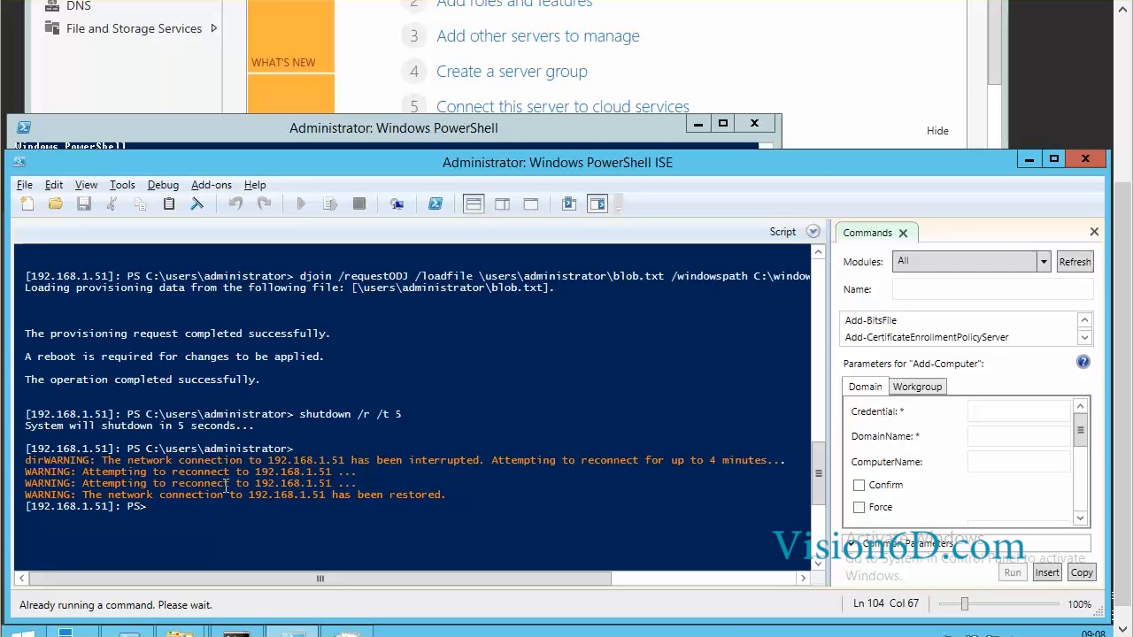
Type Enter-PSSession to 192.168.1.51 with the Administrator credential.
text(enter-PSSession -Computername)
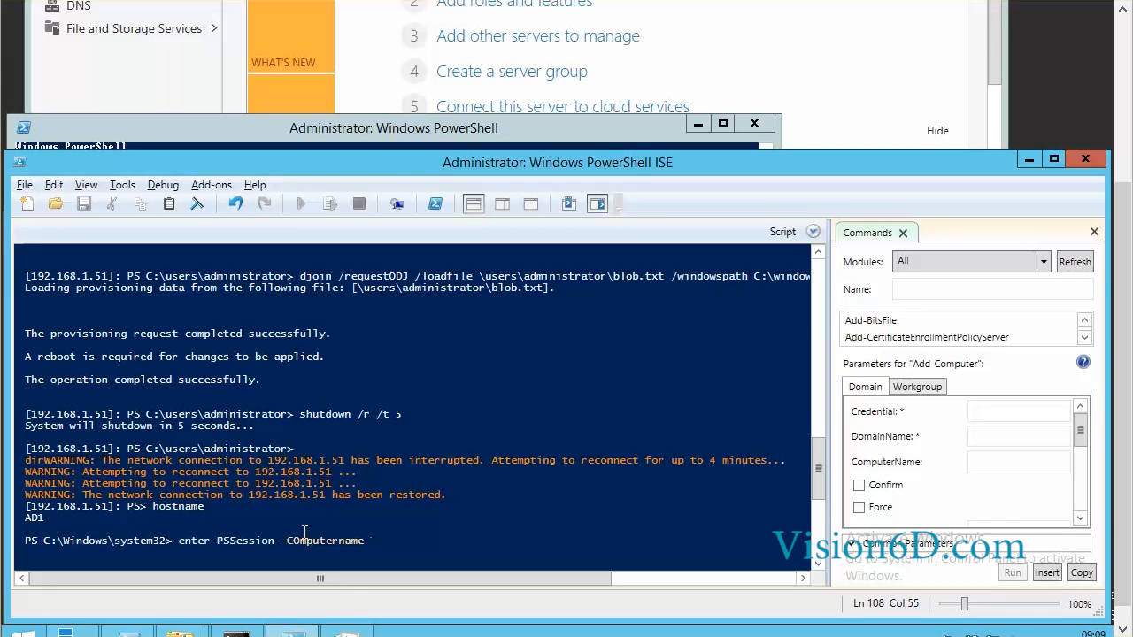
text(192.168.1.51 -Credential)
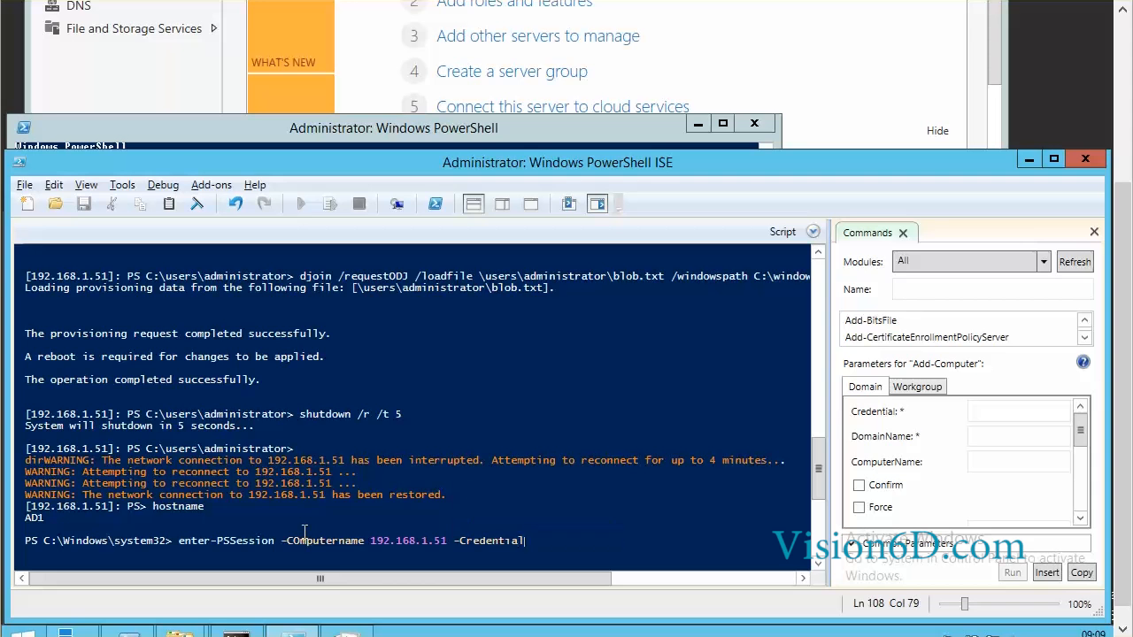
text("192.168.1.51\Admins)
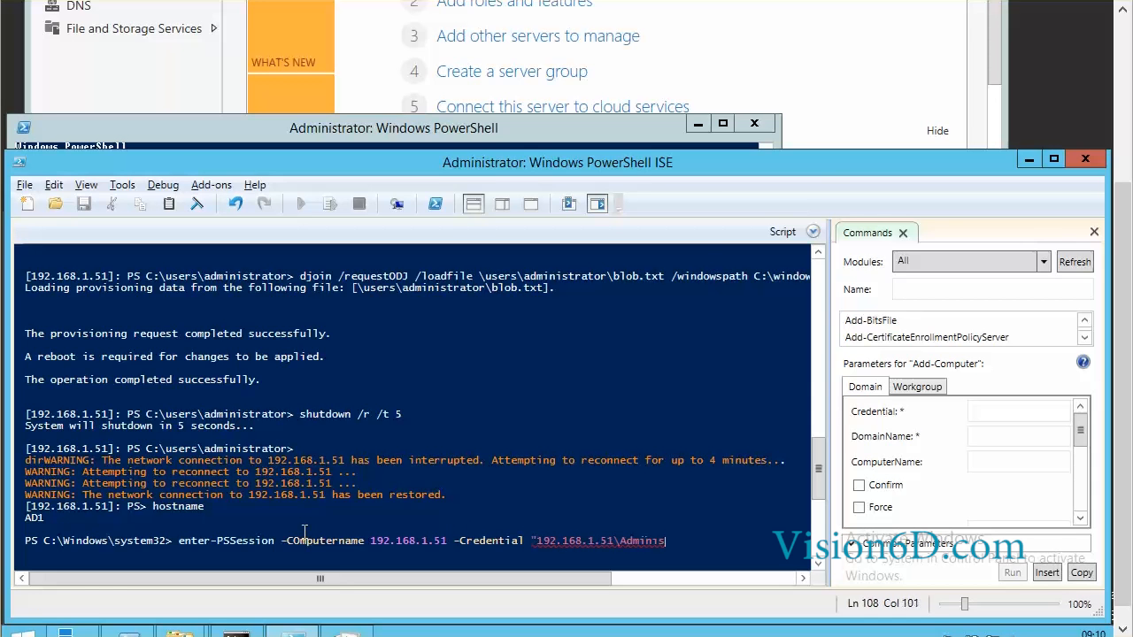